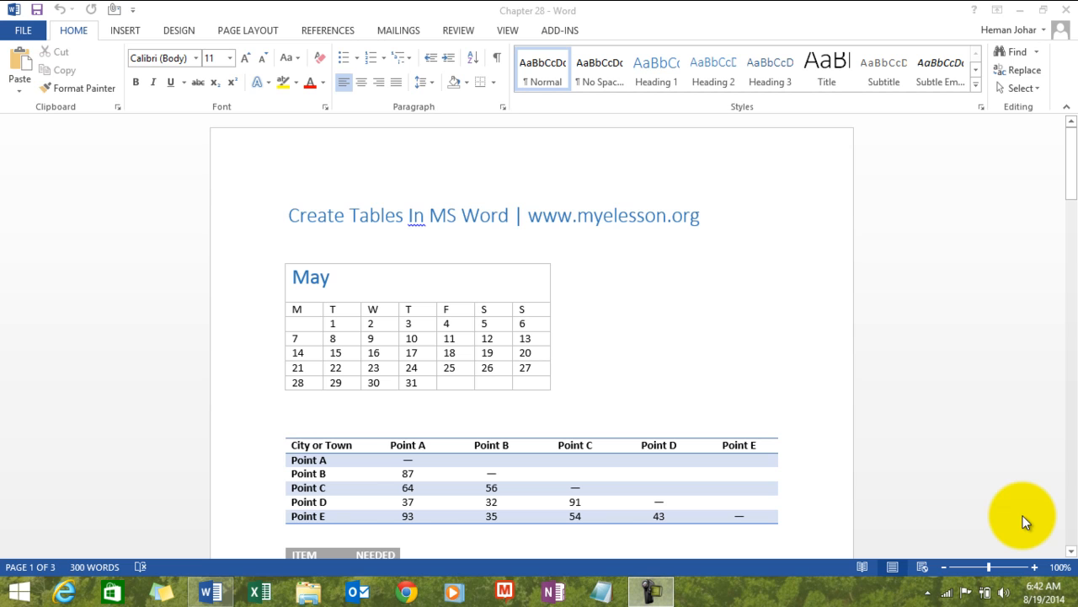
{"action": "mouse_move", "coordinate": [923, 484]}
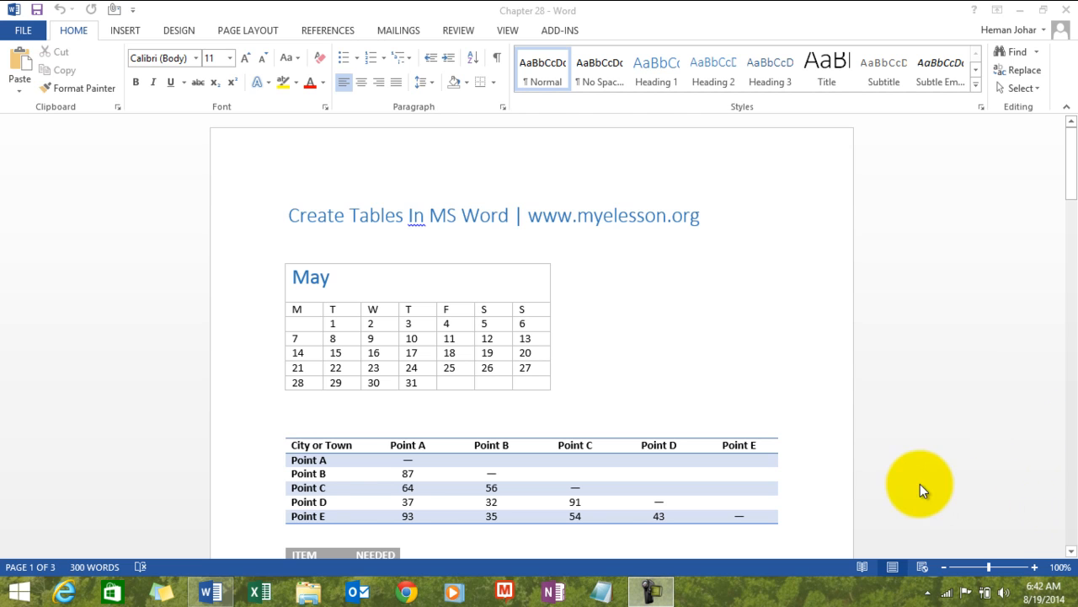
{"action": "mouse_move", "coordinate": [677, 359]}
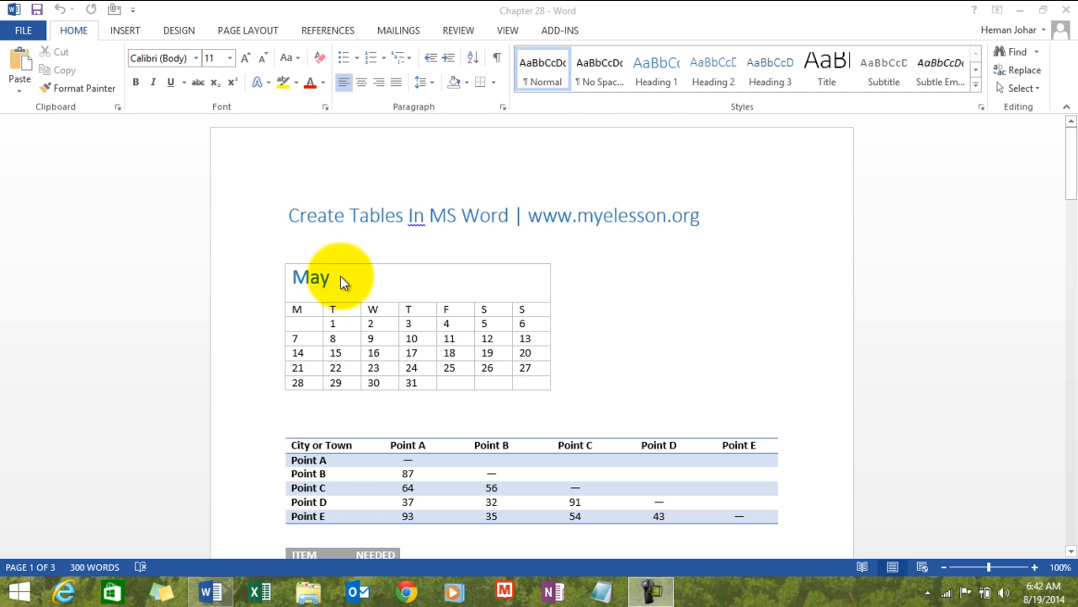
Insert an empty 5x5 table from the grid picker on the new third page below the enrollment table
{"action": "scroll", "scroll_direction": "down", "scroll_amount": 3}
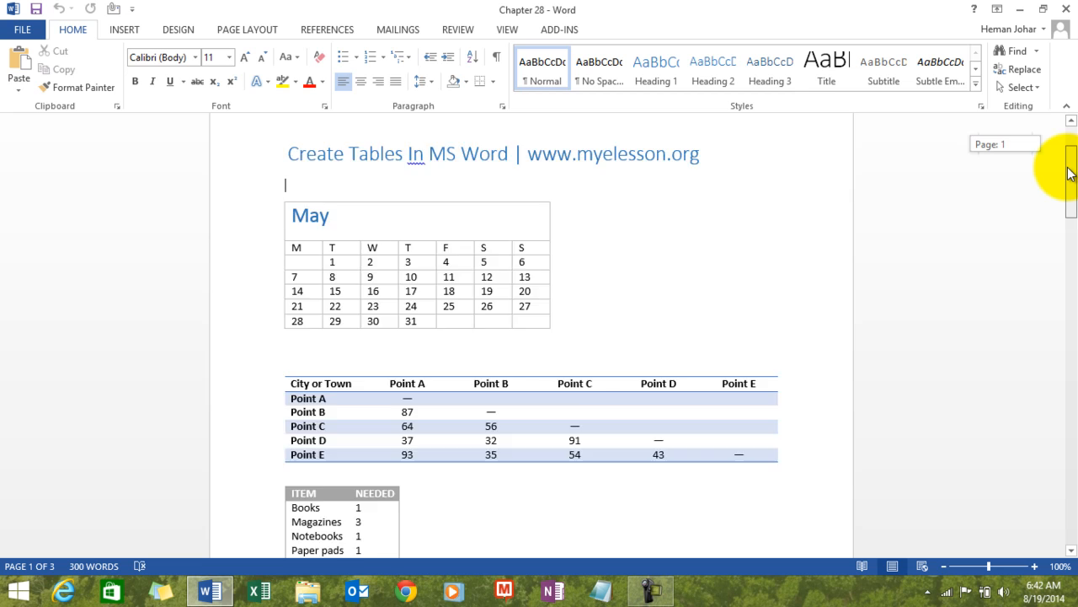
{"action": "scroll", "scroll_direction": "down", "scroll_amount": 3}
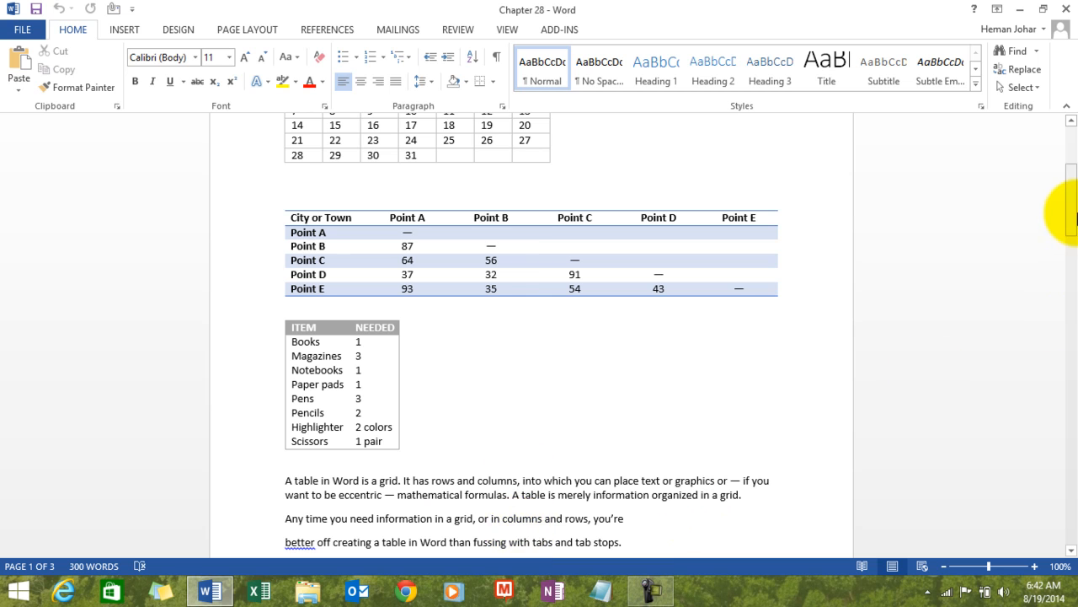
{"action": "scroll", "scroll_direction": "down", "scroll_amount": 3}
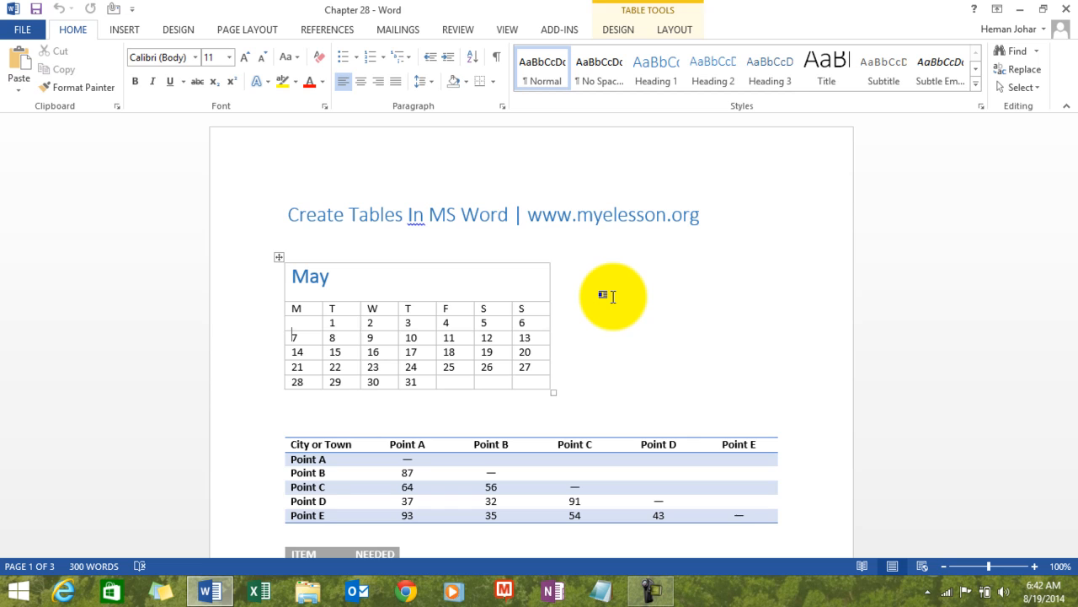
{"action": "scroll", "scroll_direction": "down", "scroll_amount": 3}
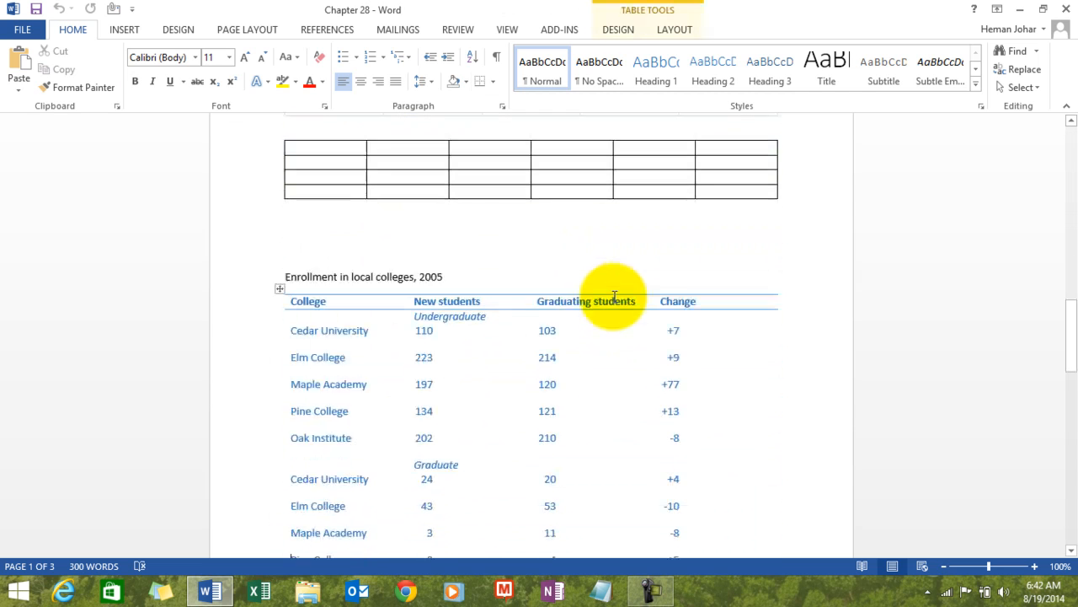
{"action": "scroll", "scroll_direction": "down", "scroll_amount": 3}
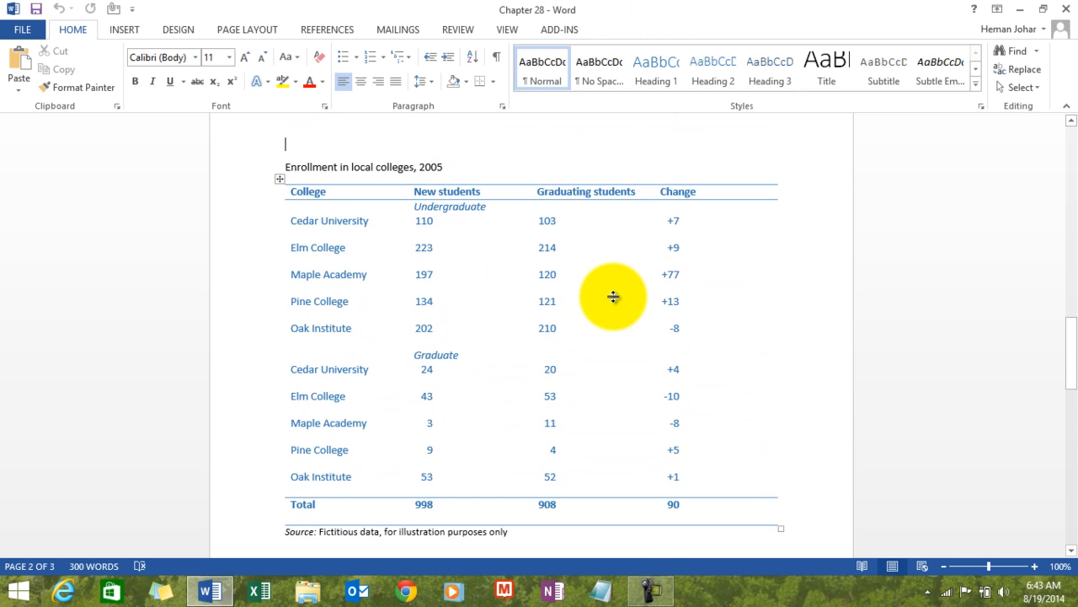
{"action": "scroll", "scroll_direction": "down", "scroll_amount": 3}
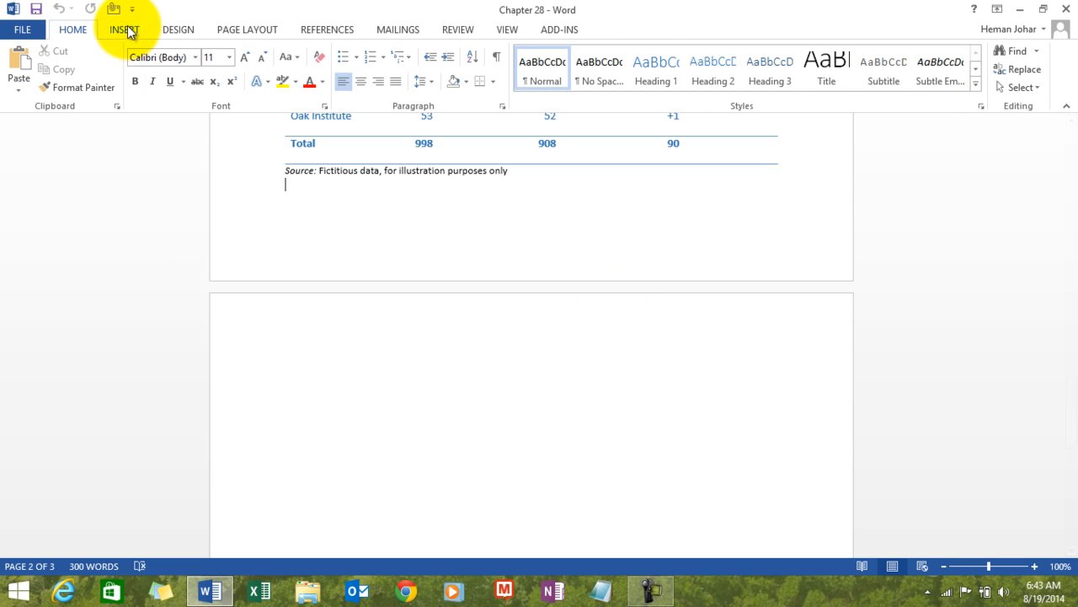
{"action": "left_click", "coordinate": [127, 30]}
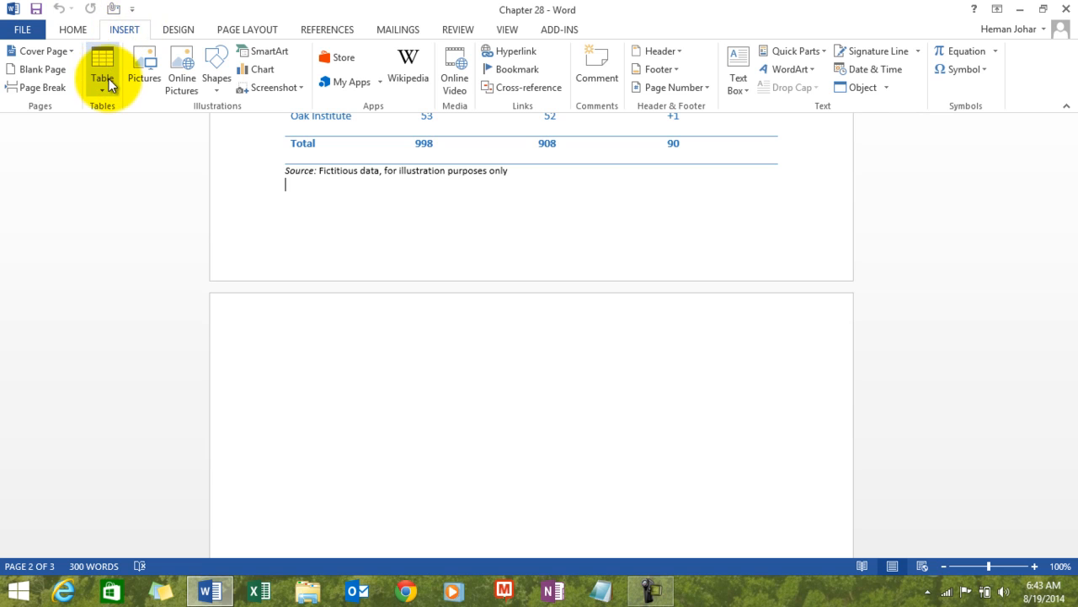
{"action": "left_click", "coordinate": [104, 68]}
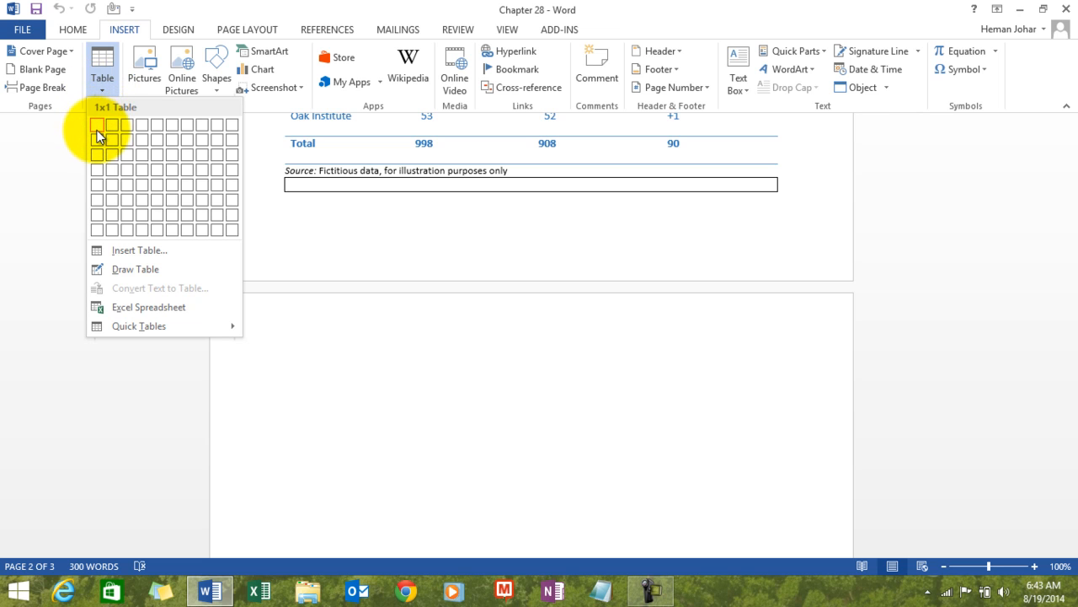
{"action": "mouse_move", "coordinate": [100, 165]}
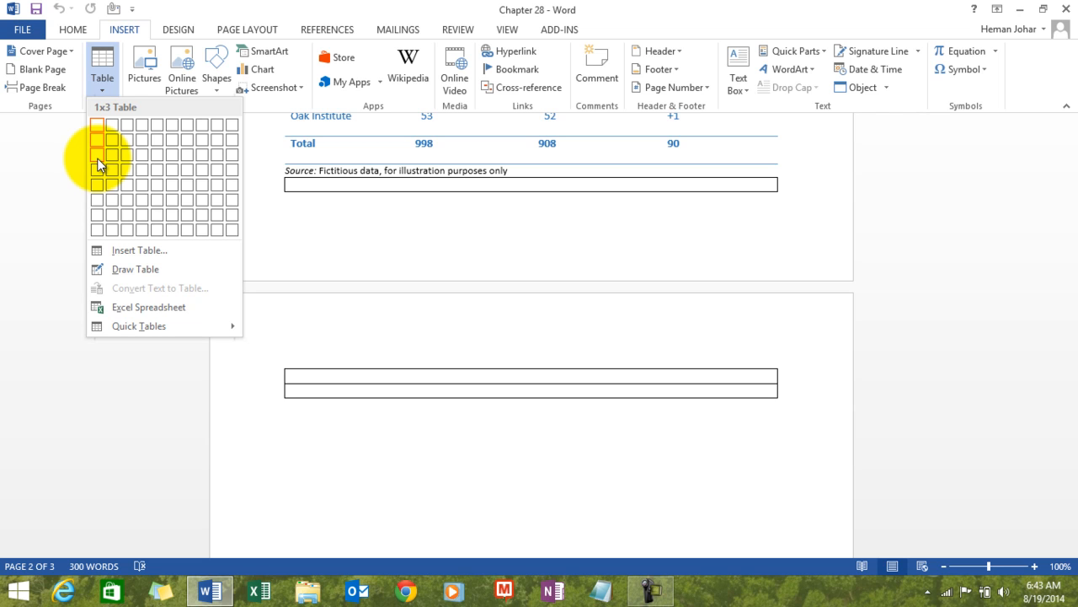
{"action": "mouse_move", "coordinate": [100, 177]}
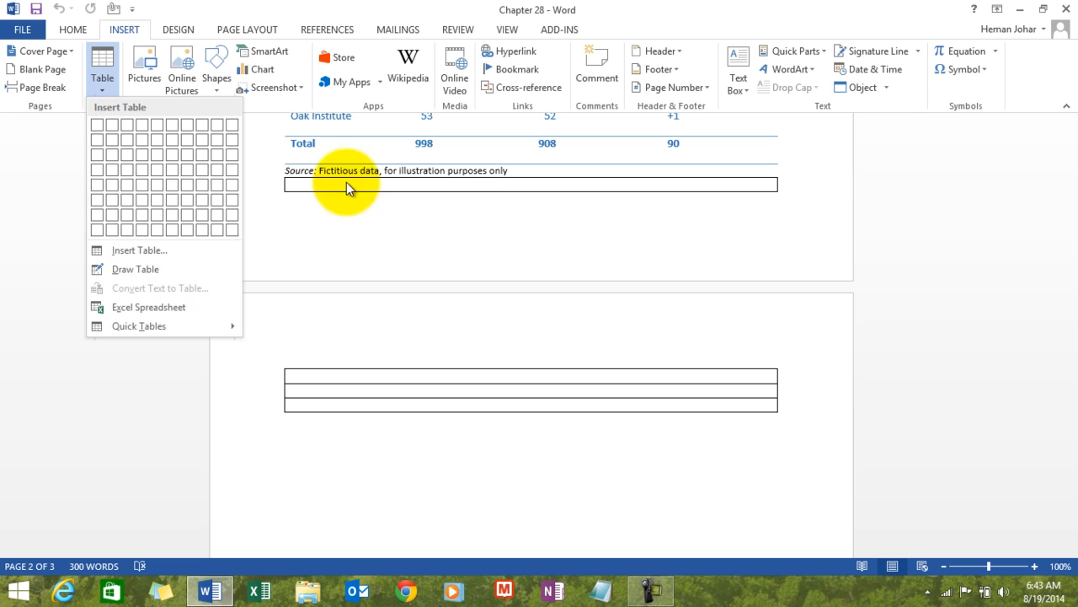
{"action": "mouse_move", "coordinate": [368, 408]}
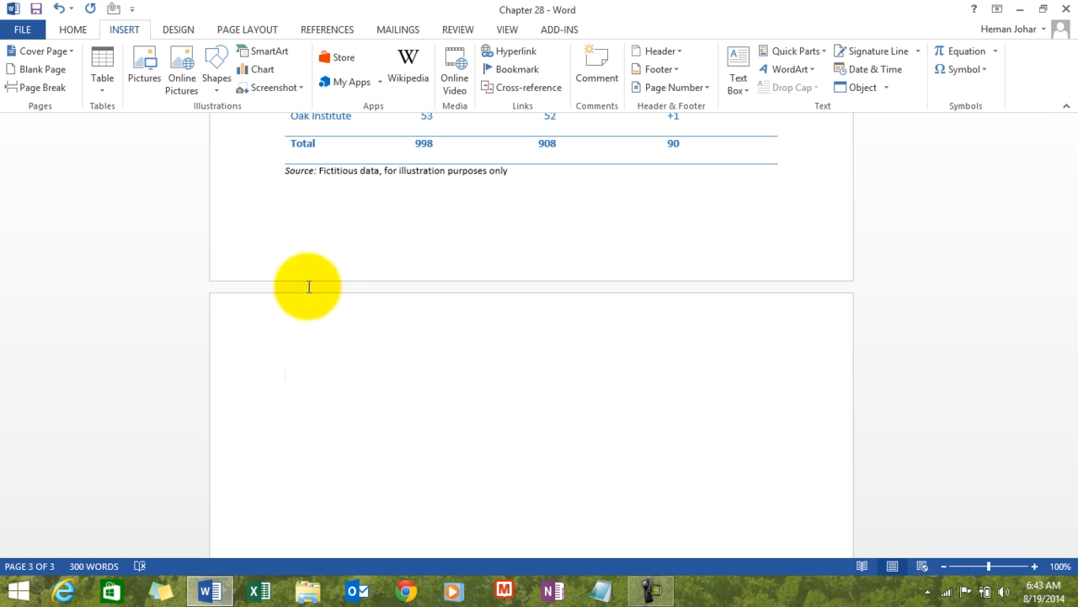
{"action": "left_click", "coordinate": [101, 71]}
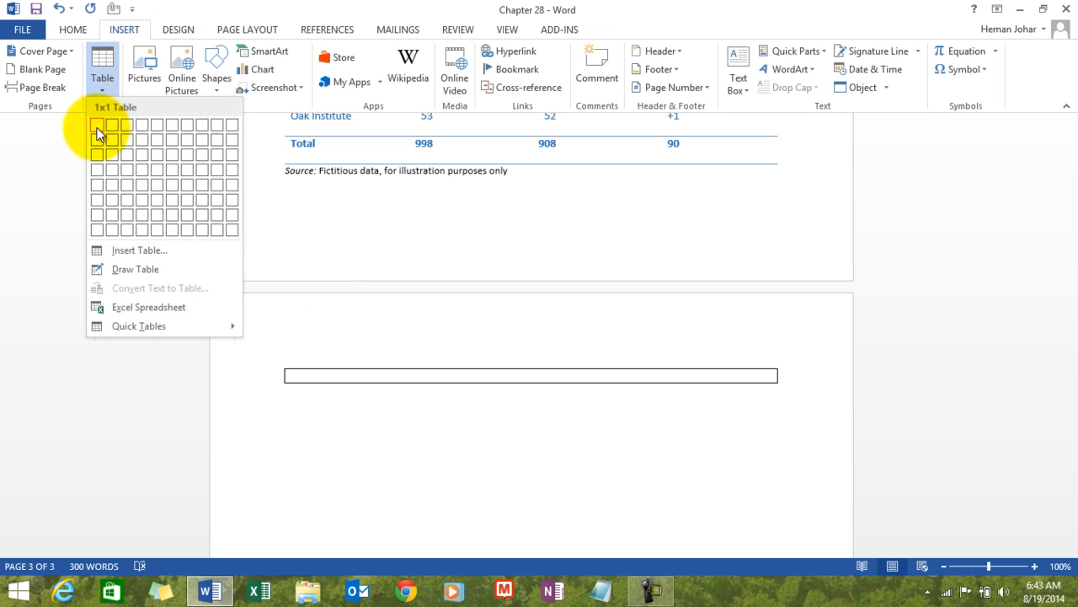
{"action": "mouse_move", "coordinate": [98, 179]}
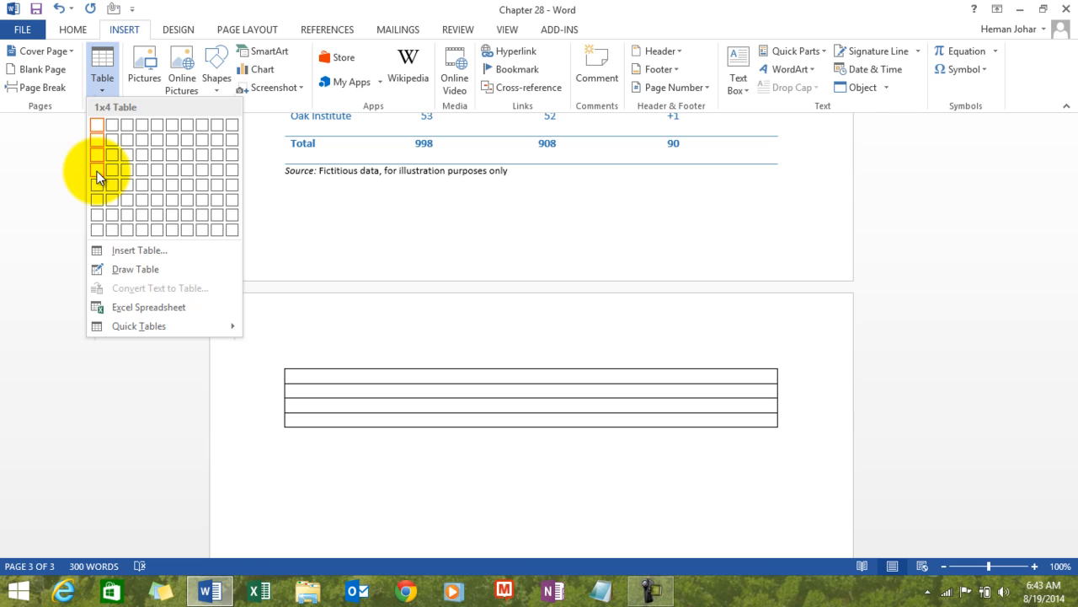
{"action": "mouse_move", "coordinate": [98, 187]}
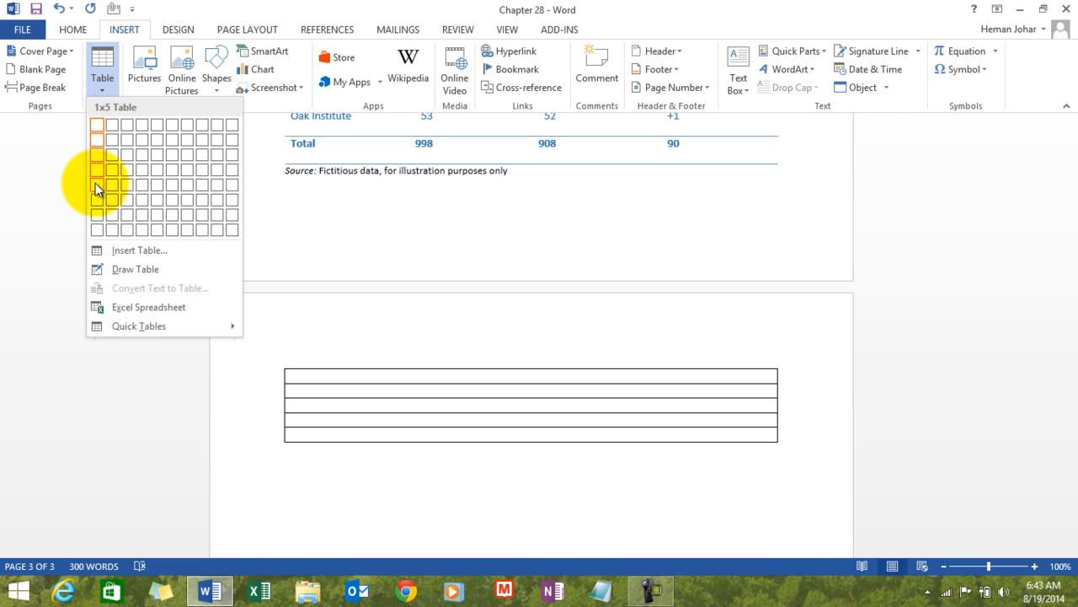
{"action": "mouse_move", "coordinate": [113, 189]}
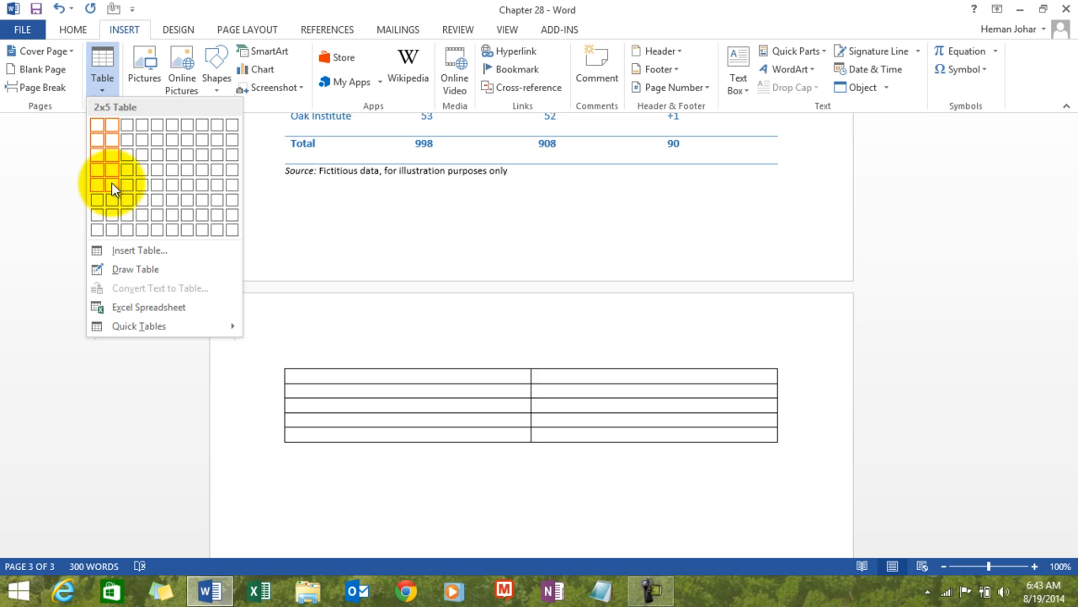
{"action": "mouse_move", "coordinate": [124, 189]}
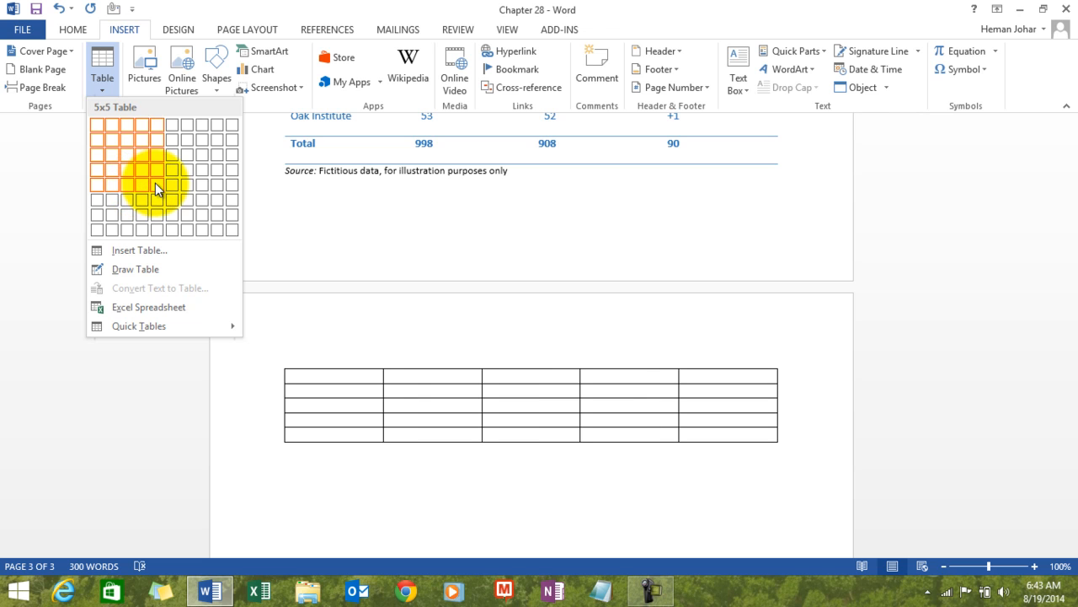
{"action": "left_click", "coordinate": [155, 189]}
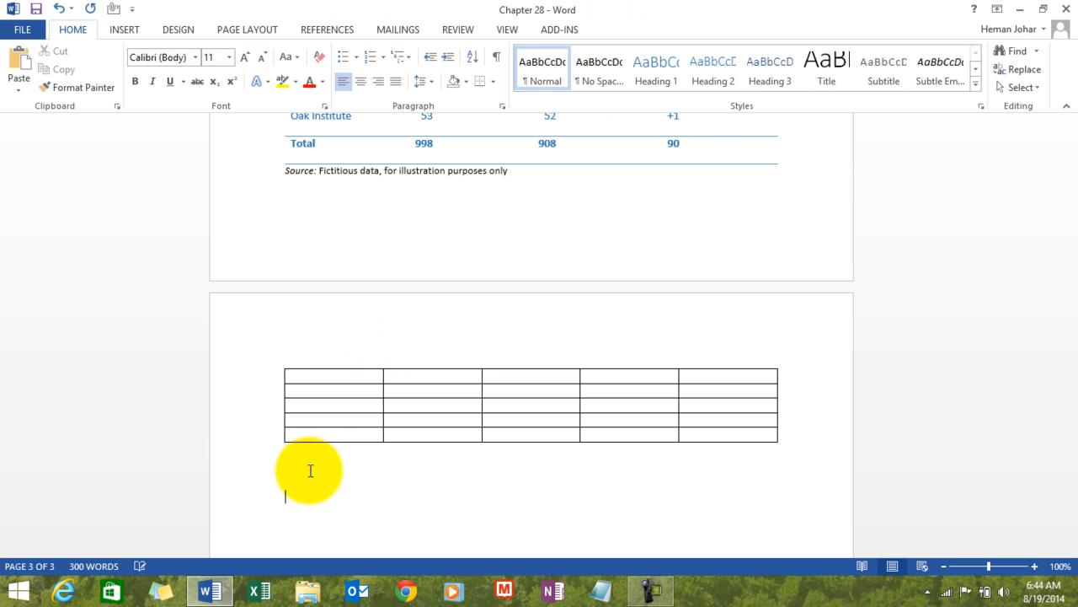
Insert a custom table of 8 columns and 5 rows via the Insert Table dialog below the 5x5 table
{"action": "left_click", "coordinate": [123, 30]}
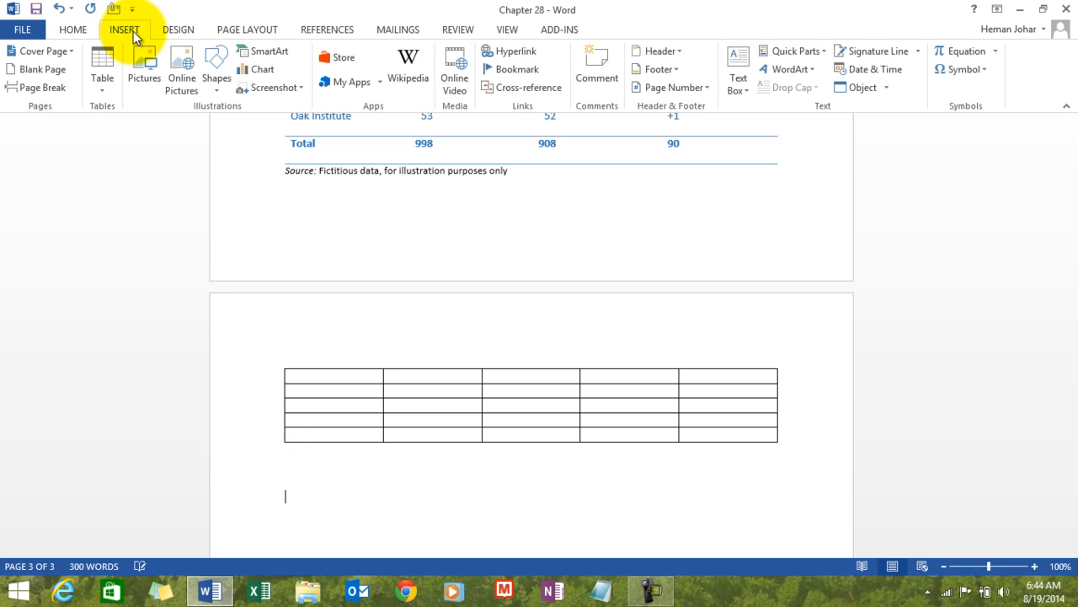
{"action": "left_click", "coordinate": [102, 71]}
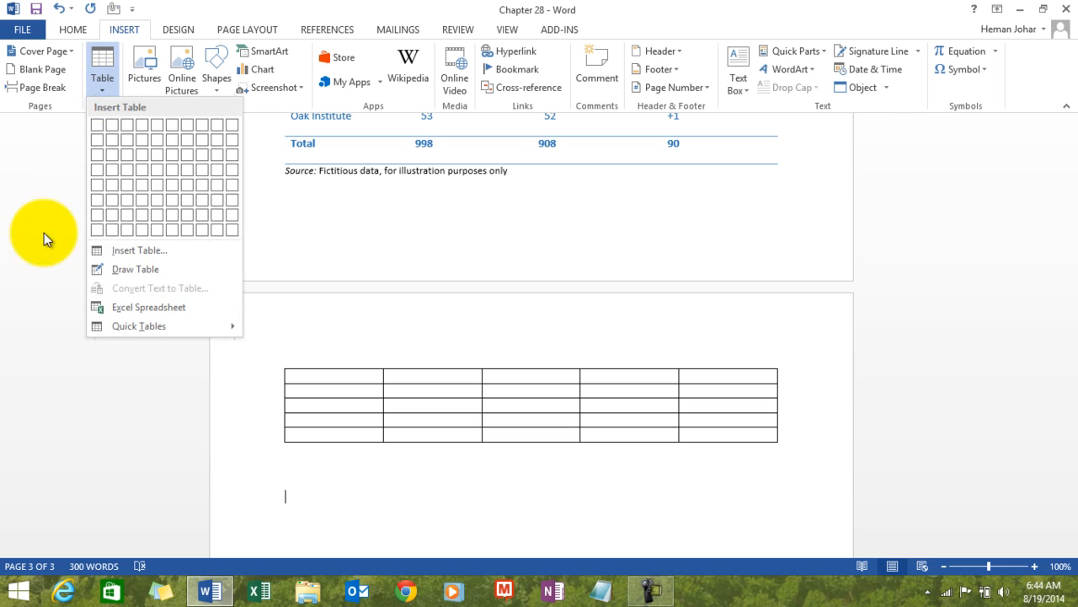
{"action": "mouse_move", "coordinate": [122, 253]}
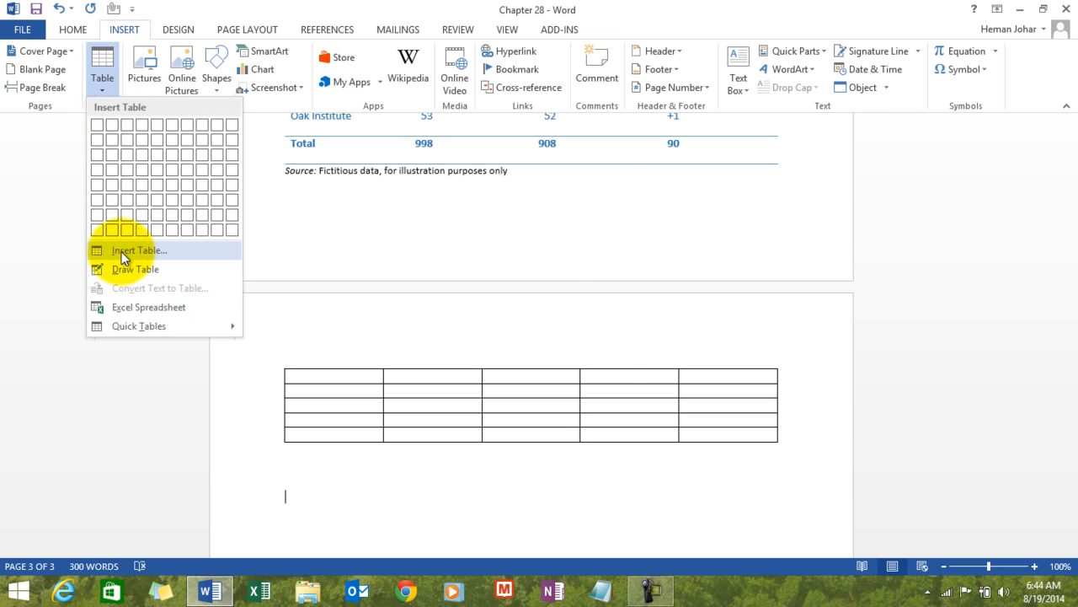
{"action": "left_click", "coordinate": [138, 249]}
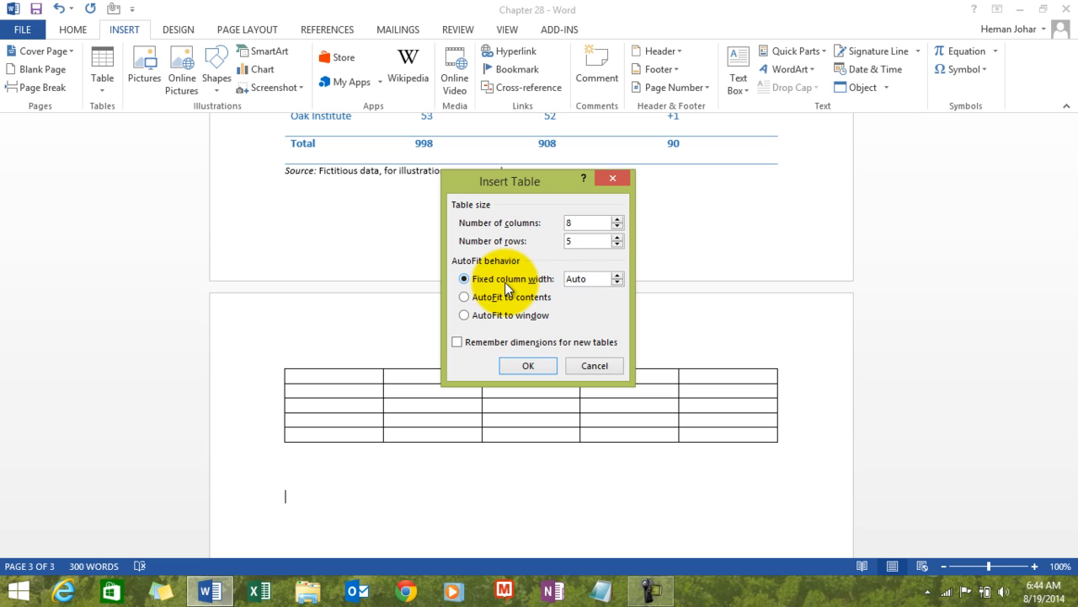
{"action": "mouse_move", "coordinate": [472, 301]}
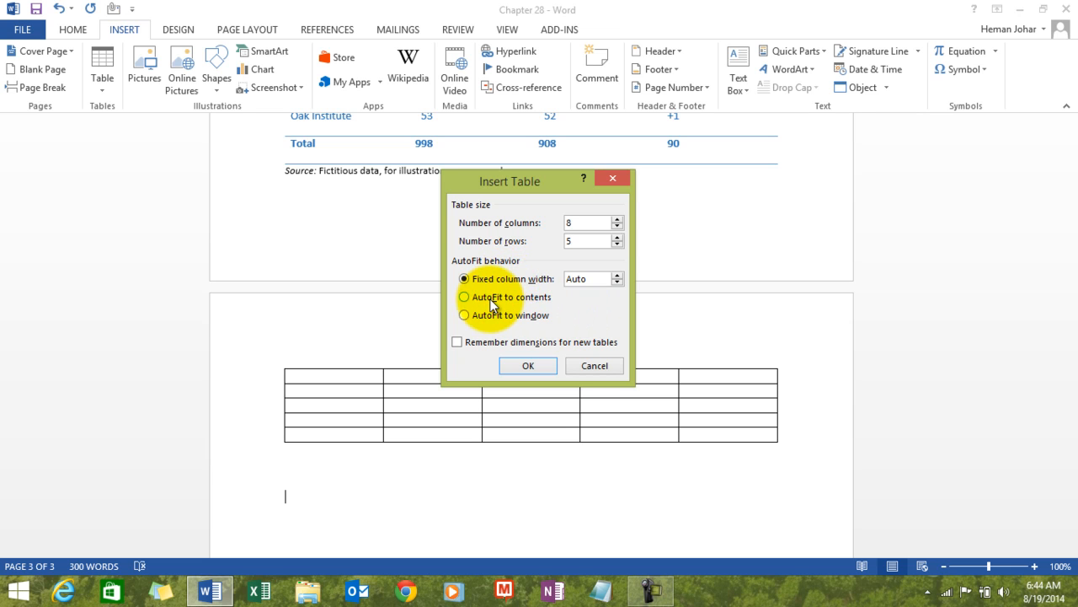
{"action": "mouse_move", "coordinate": [526, 307]}
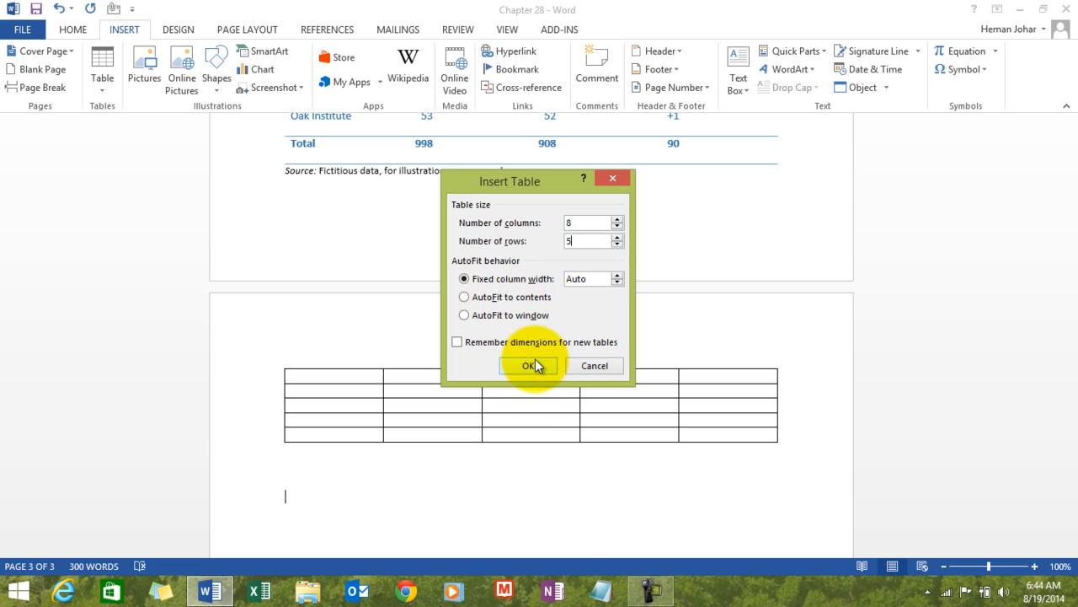
{"action": "left_click", "coordinate": [529, 366]}
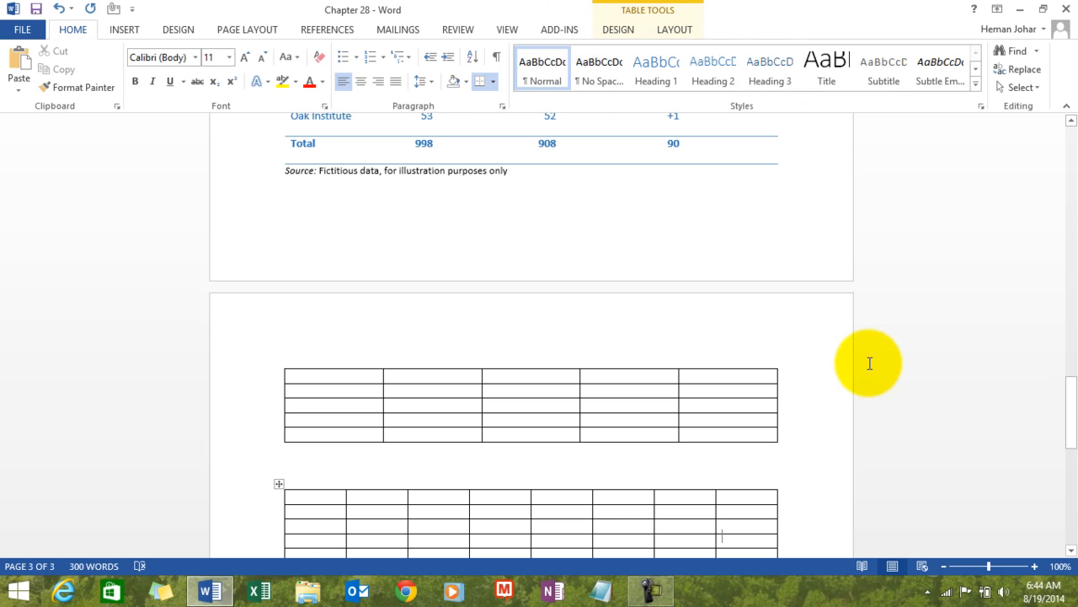
Browse the Table Tools Layout and Design ribbons, then show the Quick Tables gallery of ready-made tables
{"action": "scroll", "scroll_direction": "down", "scroll_amount": 3}
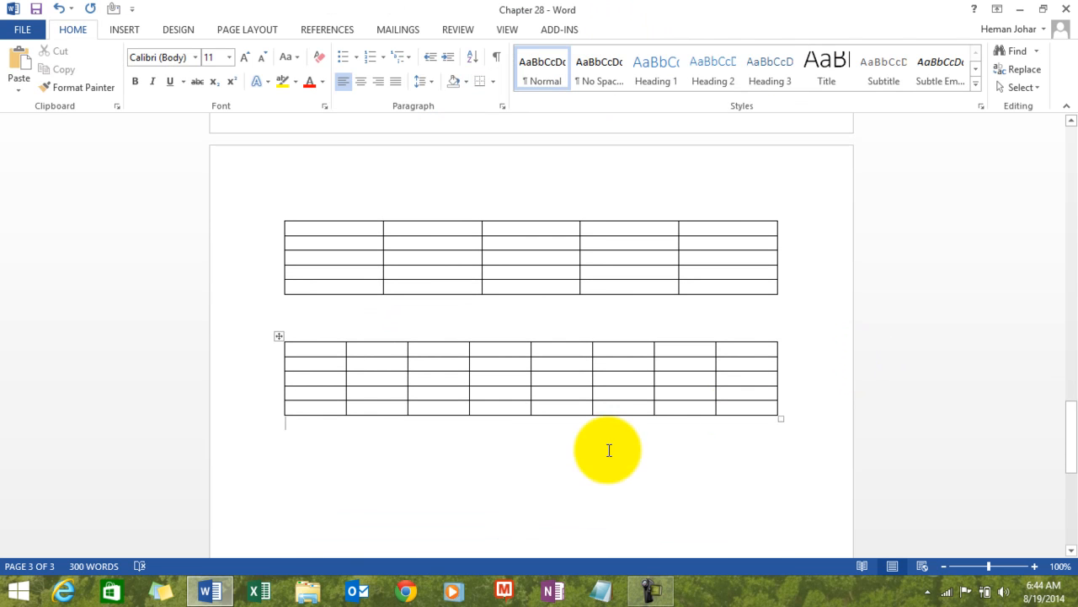
{"action": "mouse_move", "coordinate": [630, 371]}
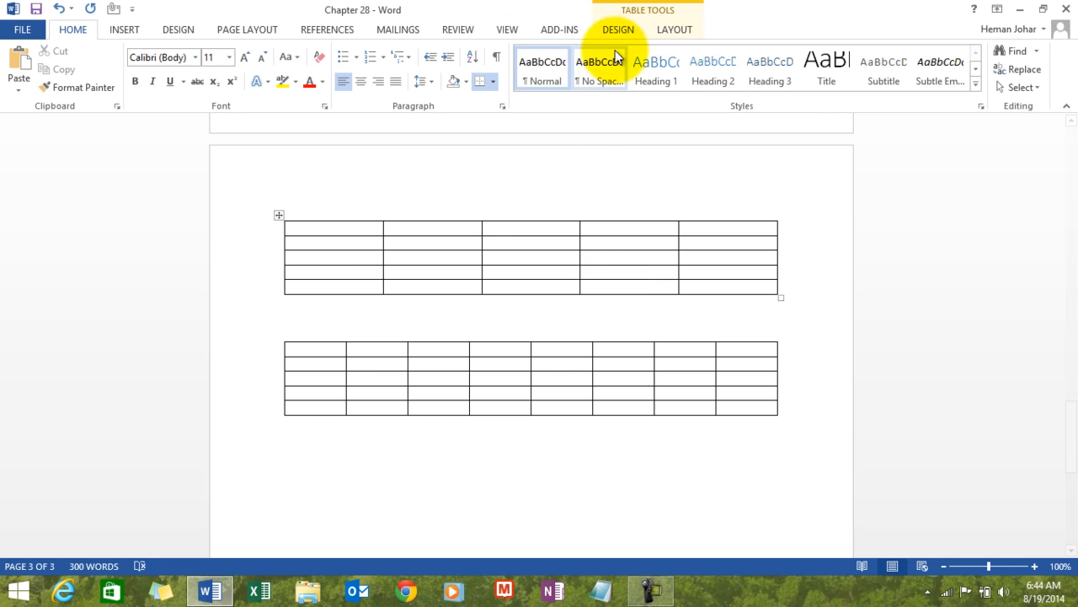
{"action": "left_click", "coordinate": [674, 30]}
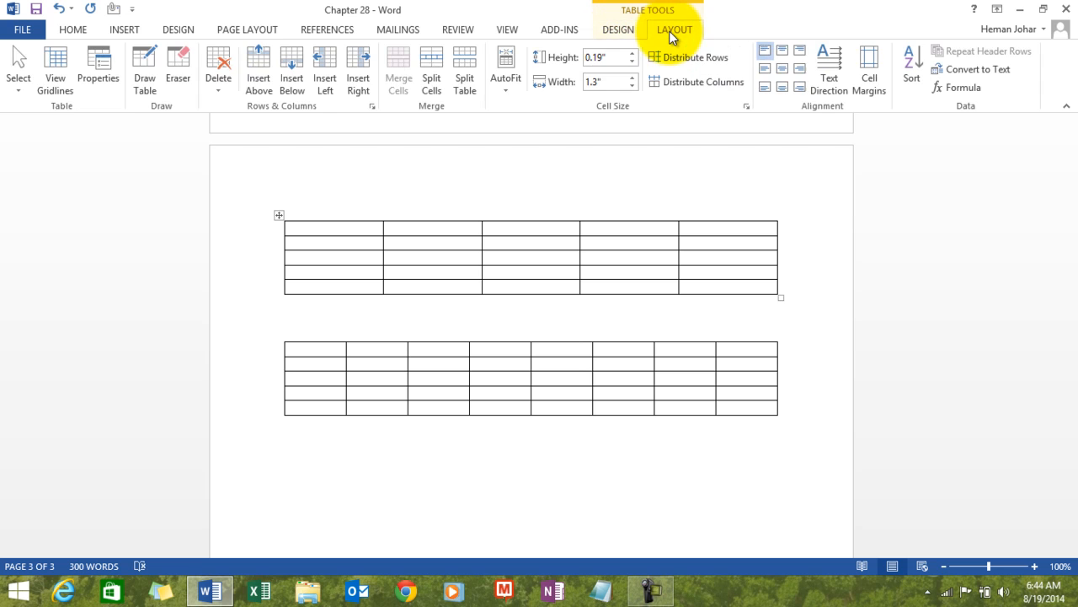
{"action": "left_click", "coordinate": [624, 30]}
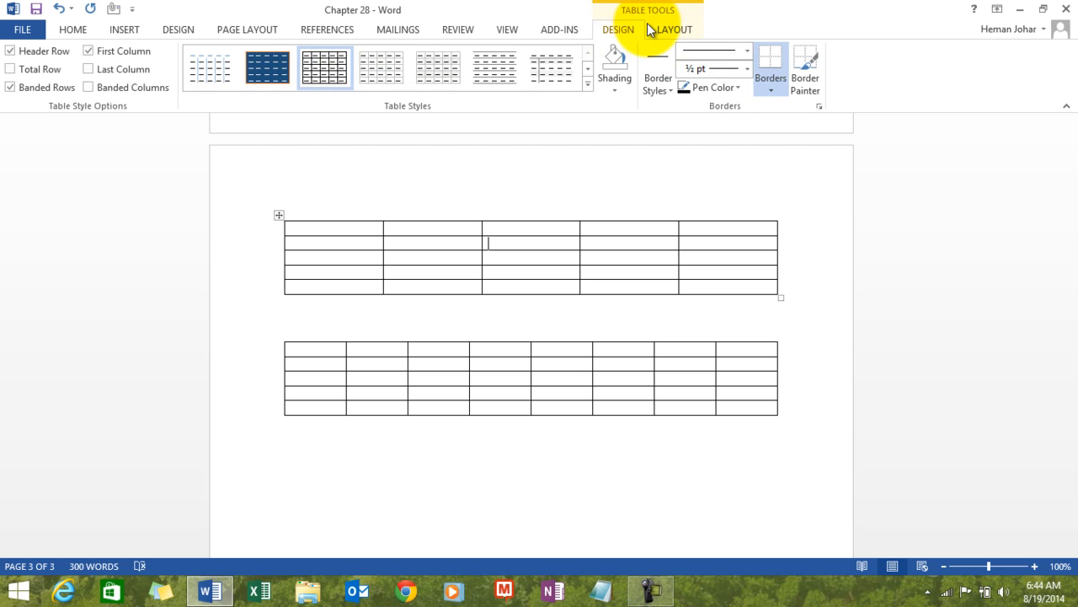
{"action": "left_click", "coordinate": [674, 31]}
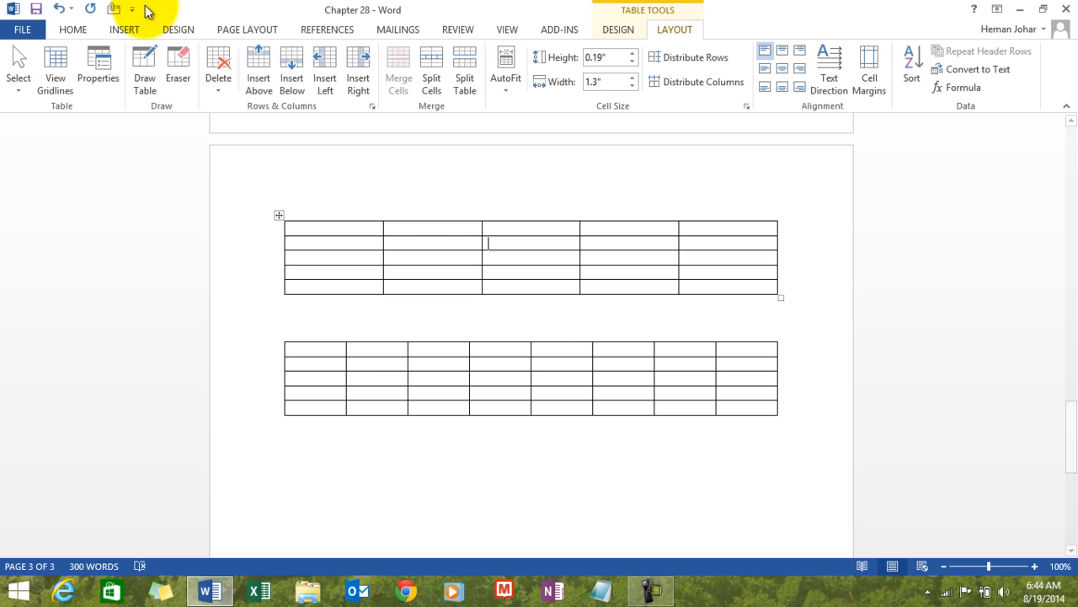
{"action": "left_click", "coordinate": [132, 30]}
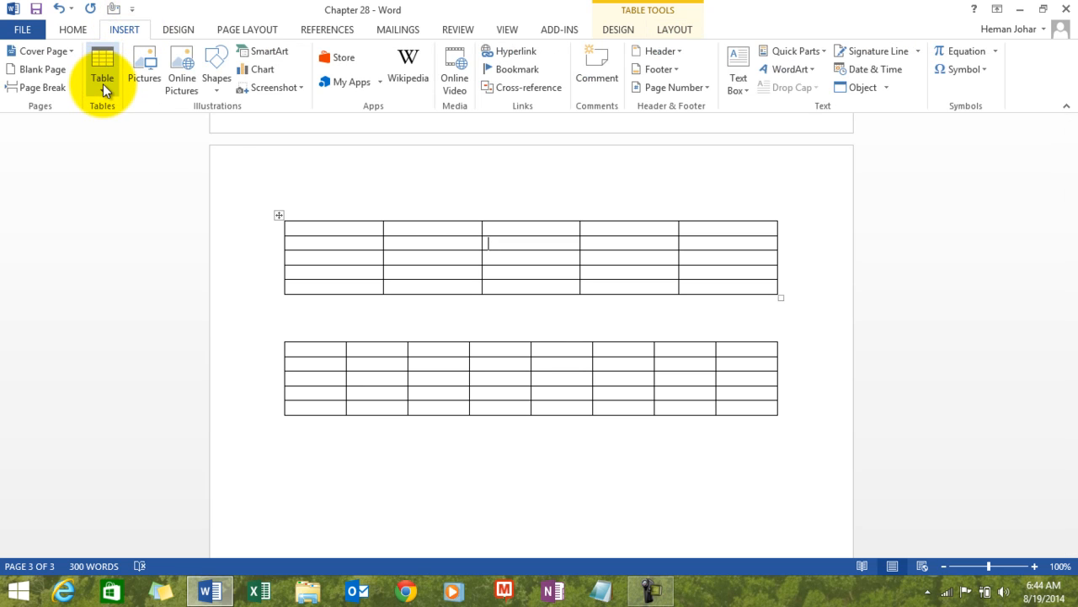
{"action": "left_click", "coordinate": [101, 66]}
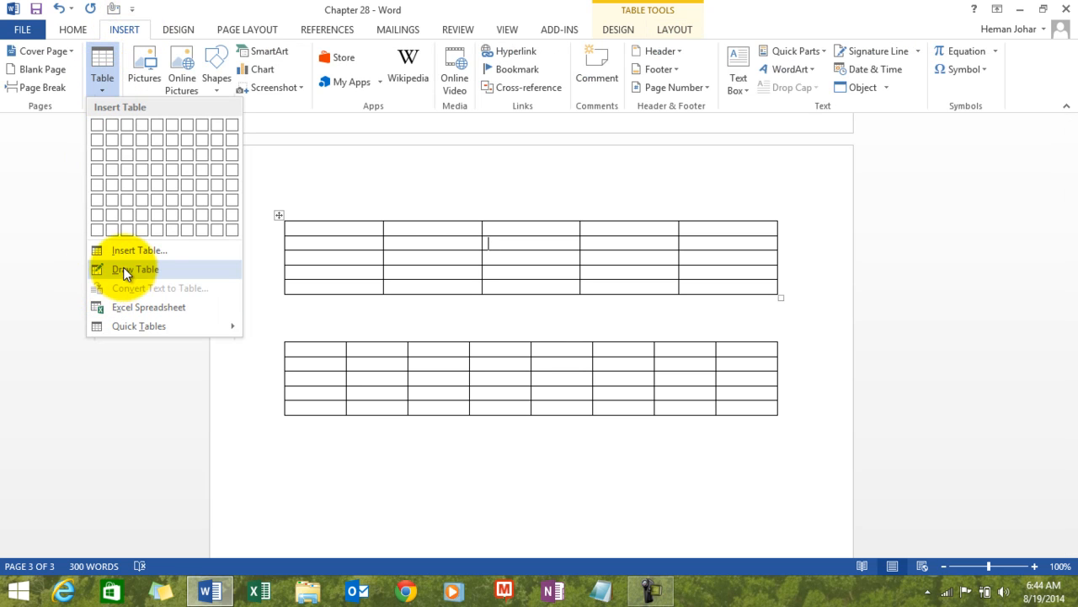
{"action": "left_click", "coordinate": [138, 327]}
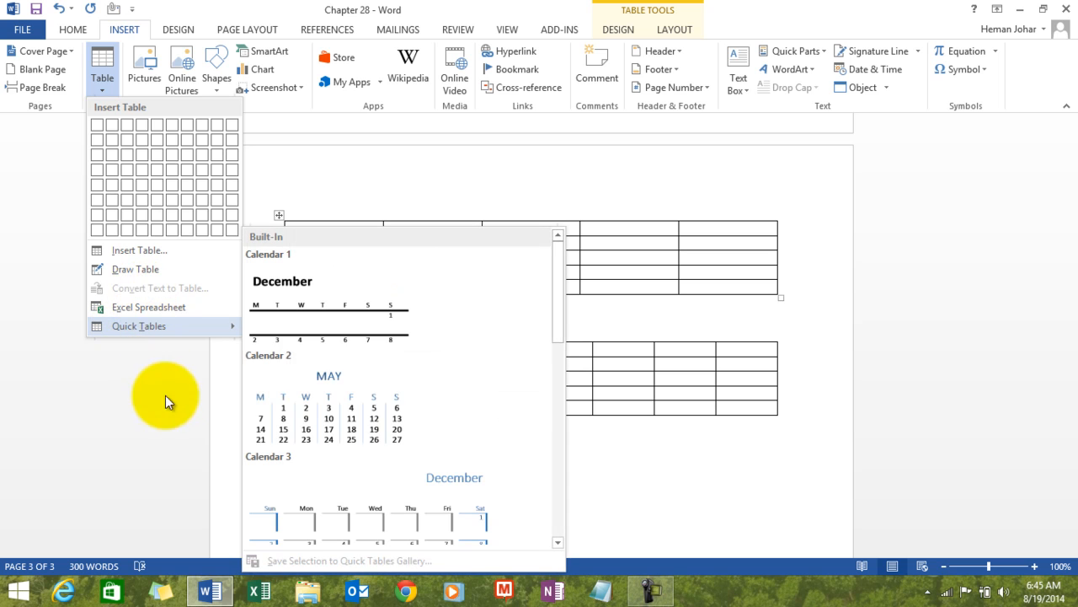
{"action": "mouse_move", "coordinate": [506, 427]}
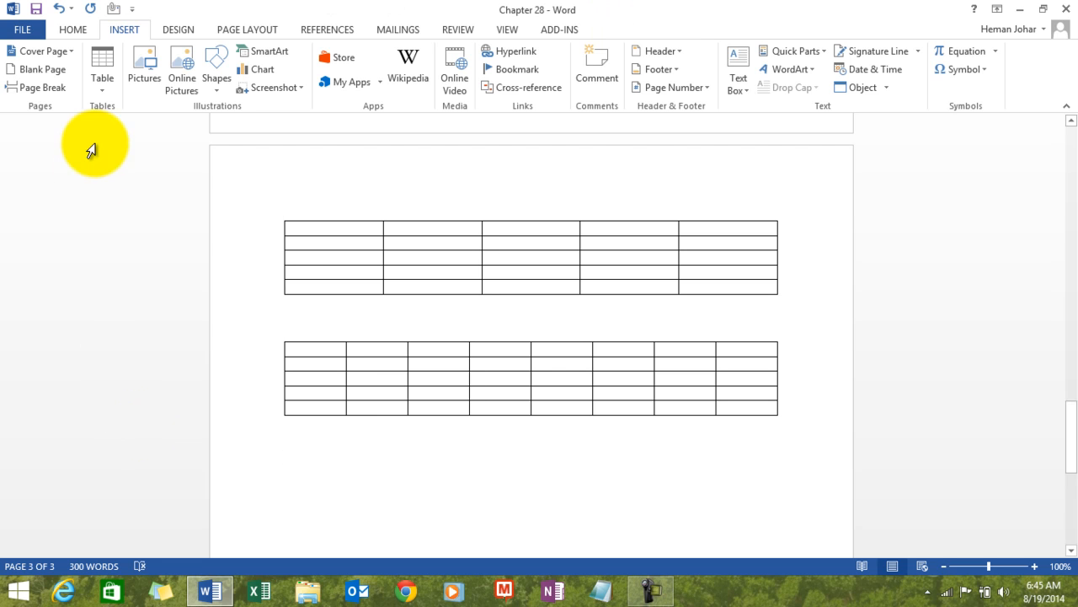
Insert the With Subheads 2 quick table from the gallery below the 8-column table
{"action": "left_click", "coordinate": [101, 66]}
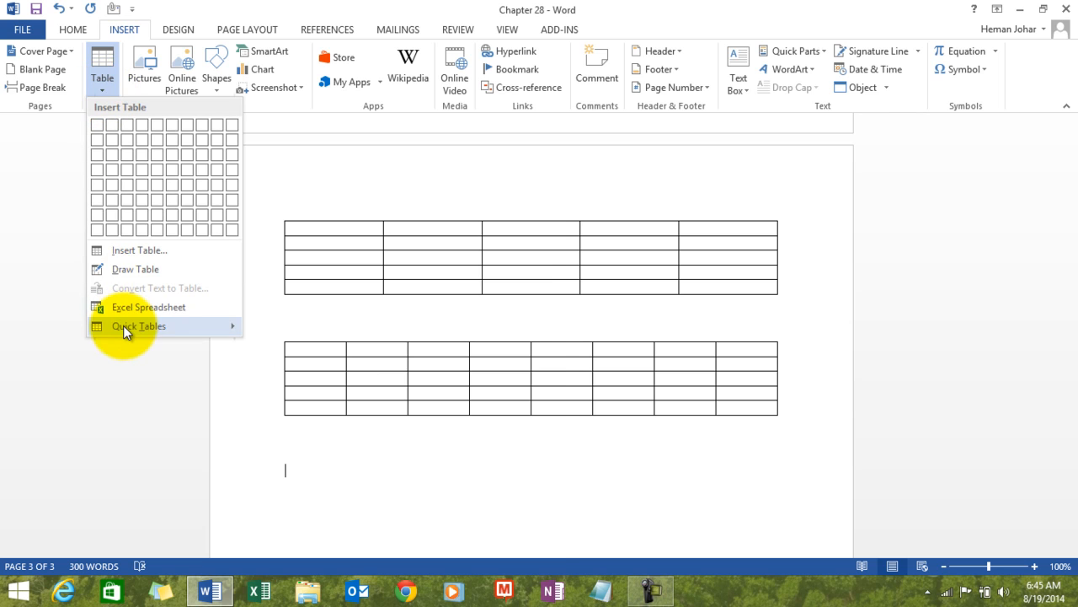
{"action": "left_click", "coordinate": [138, 326]}
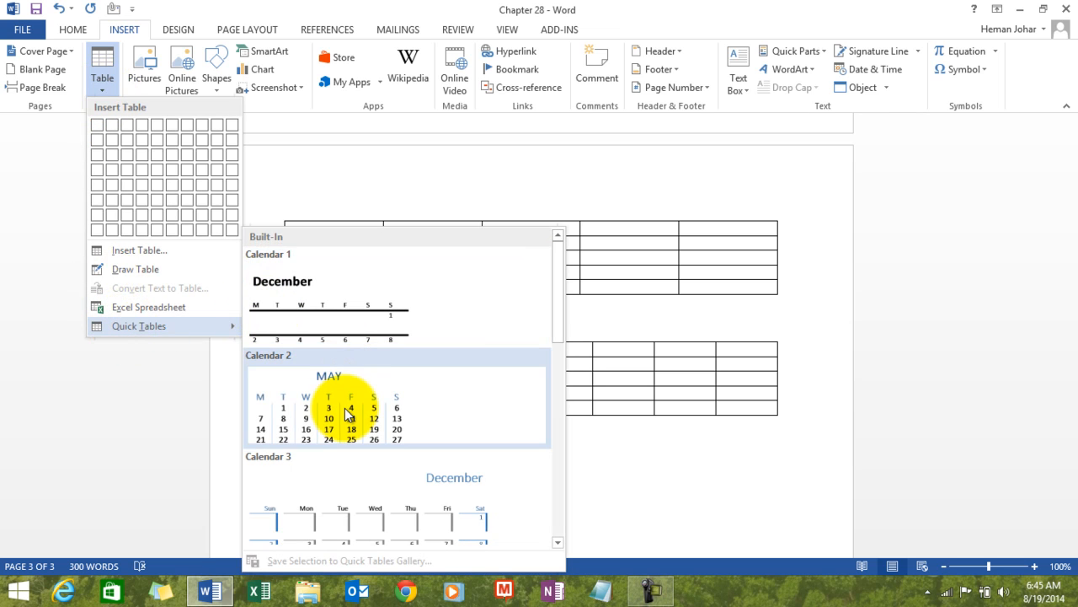
{"action": "scroll", "scroll_direction": "down", "scroll_amount": 3}
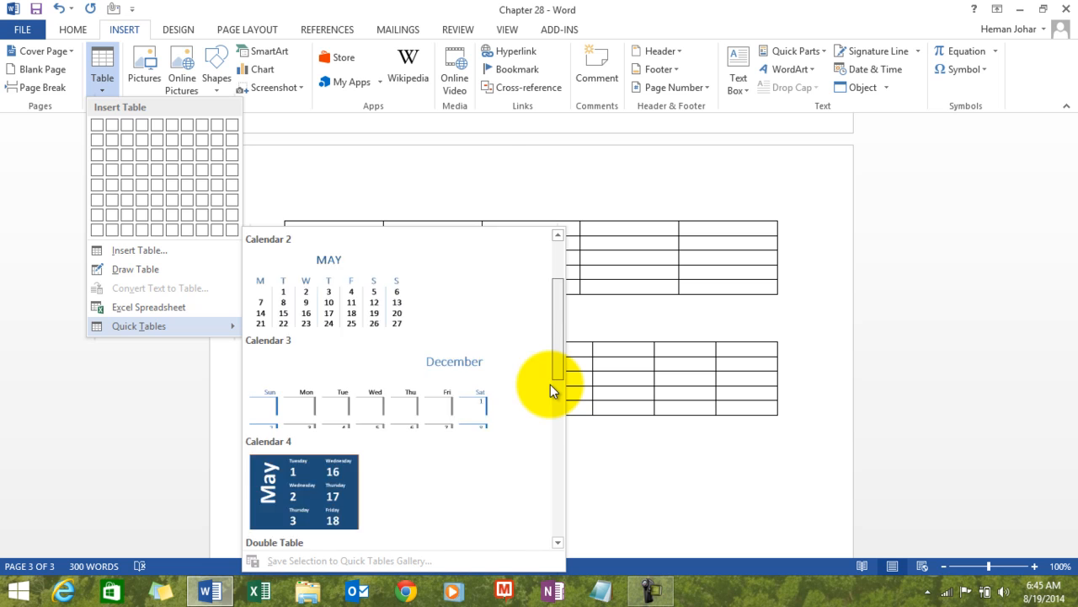
{"action": "scroll", "scroll_direction": "down", "scroll_amount": 3}
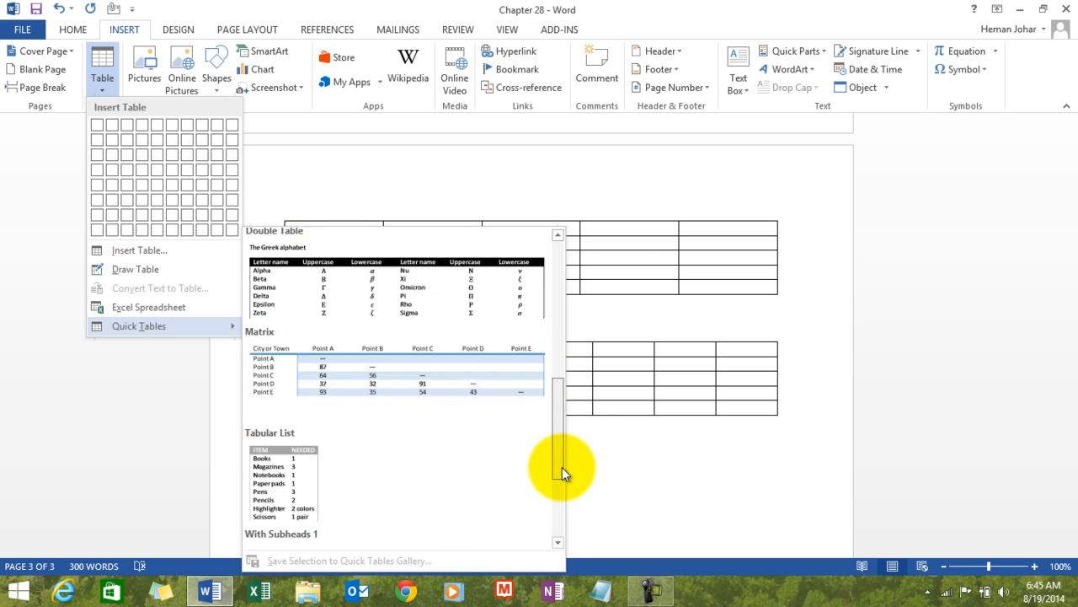
{"action": "scroll", "scroll_direction": "down", "scroll_amount": 3}
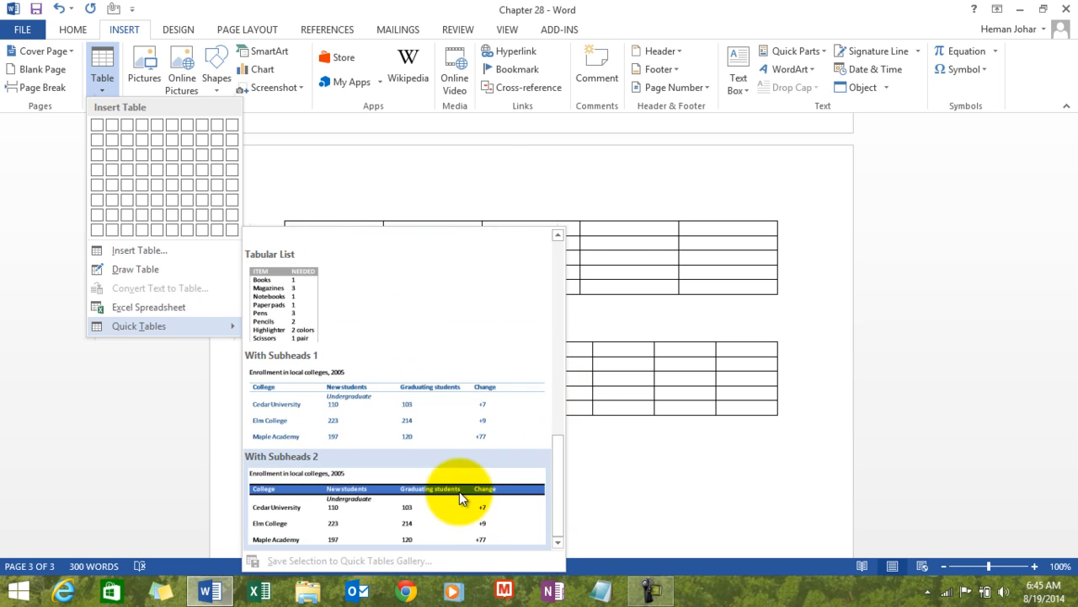
{"action": "left_click", "coordinate": [463, 489]}
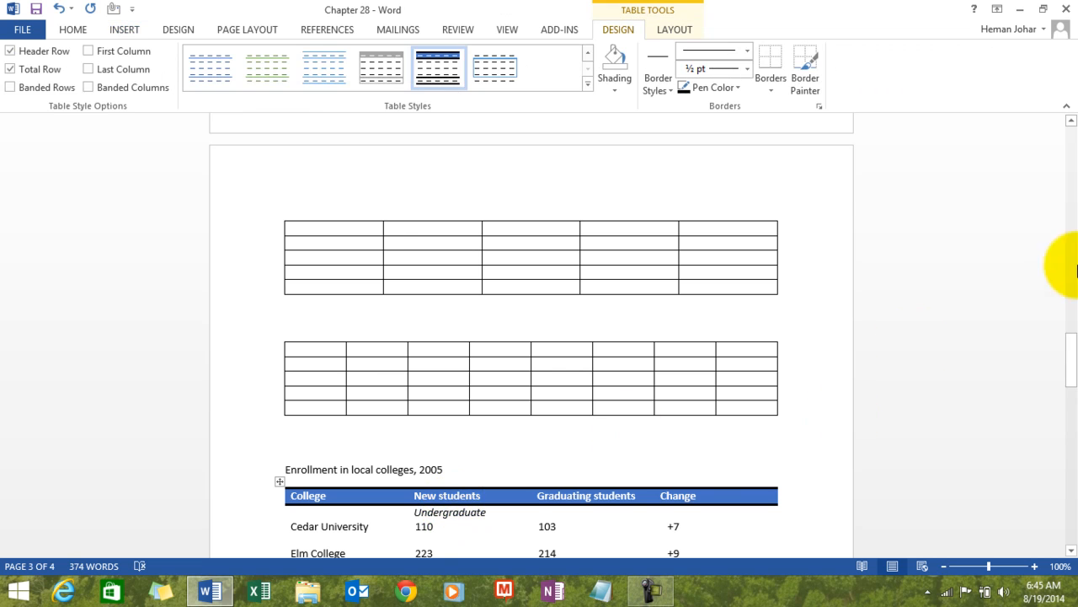
{"action": "scroll", "scroll_direction": "down", "scroll_amount": 3}
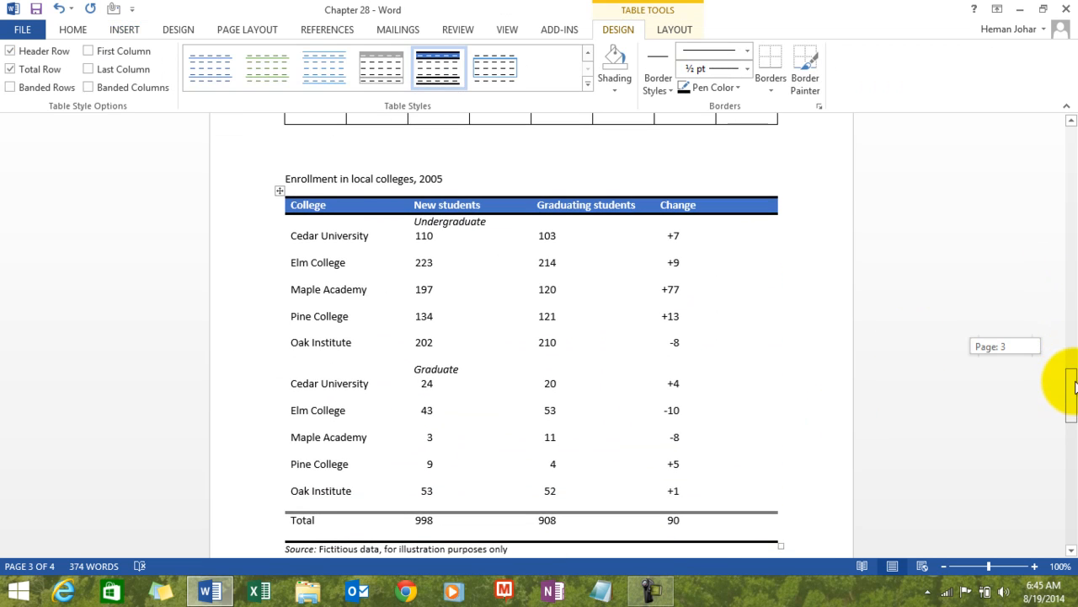
{"action": "mouse_move", "coordinate": [354, 263]}
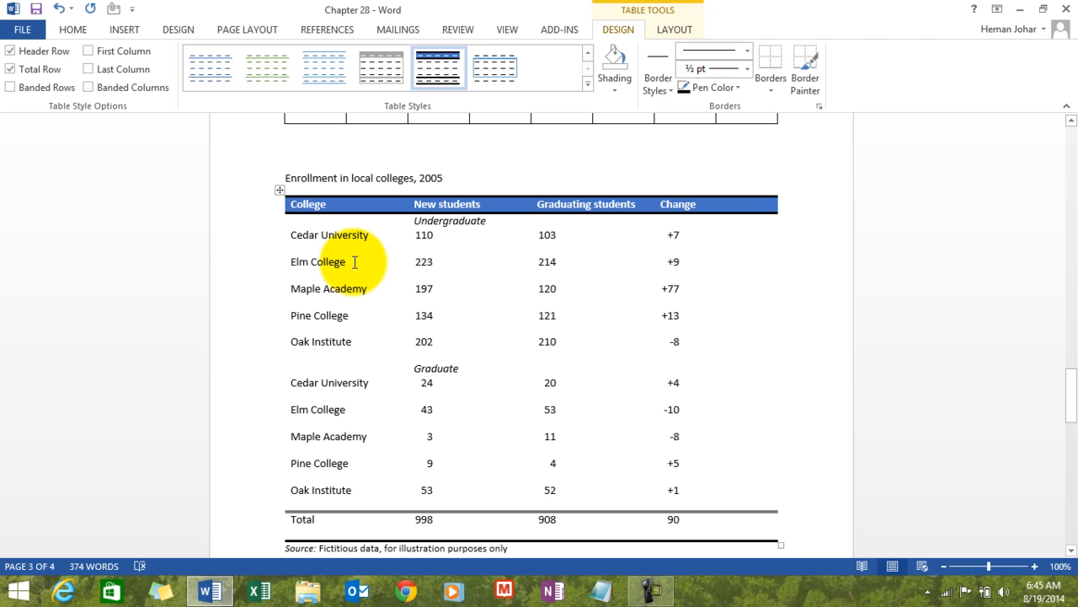